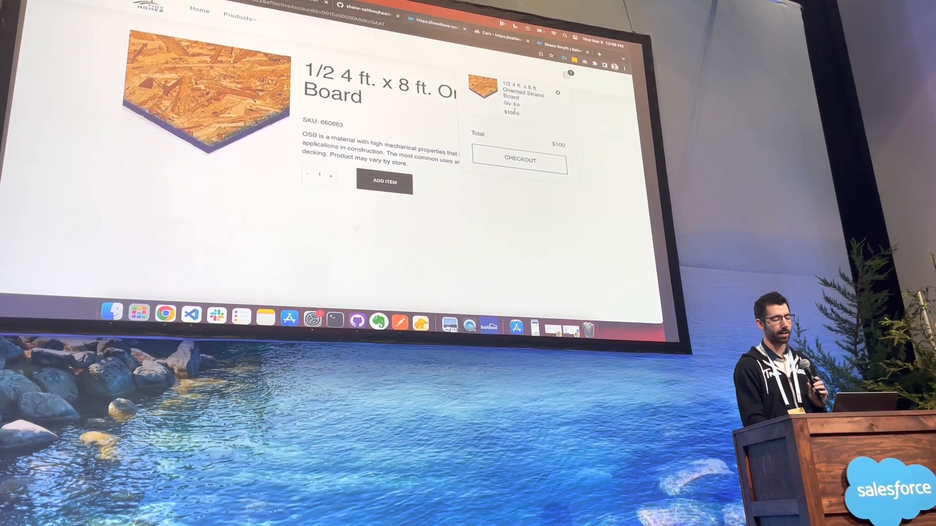
mouse_move(519, 159)
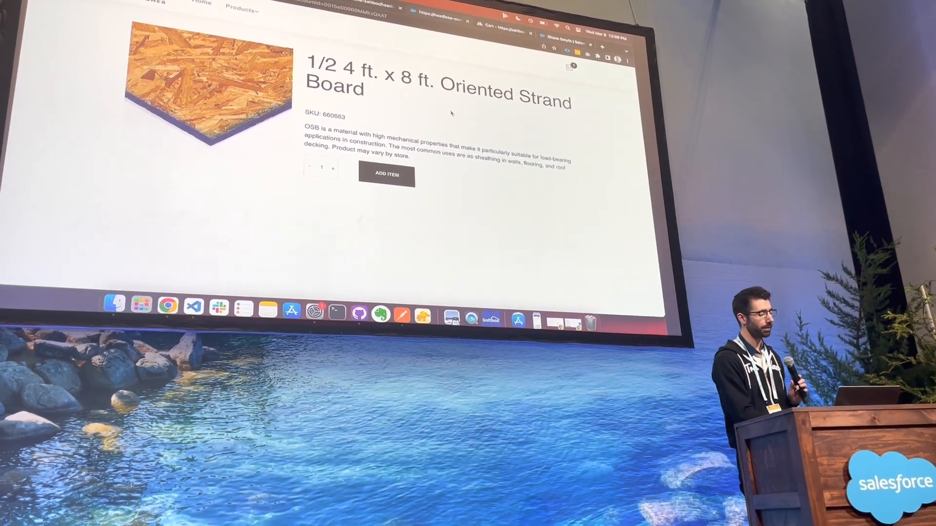
- Dismiss the Tiny Homes mini-cart flyout, leaving the Oriented Strand Board product page
left_click(569, 66)
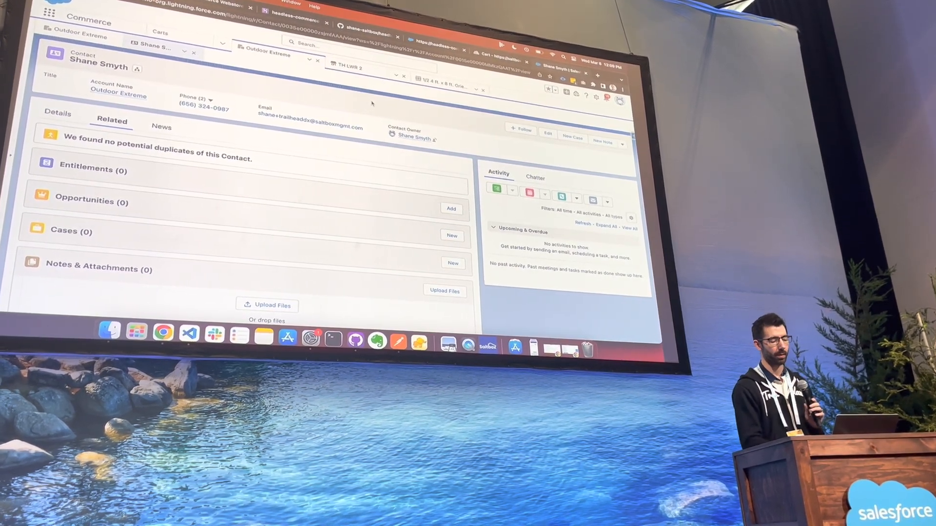
- Show the Outdoor Extreme buyer contact record on its Related tab in Salesforce
left_click(625, 140)
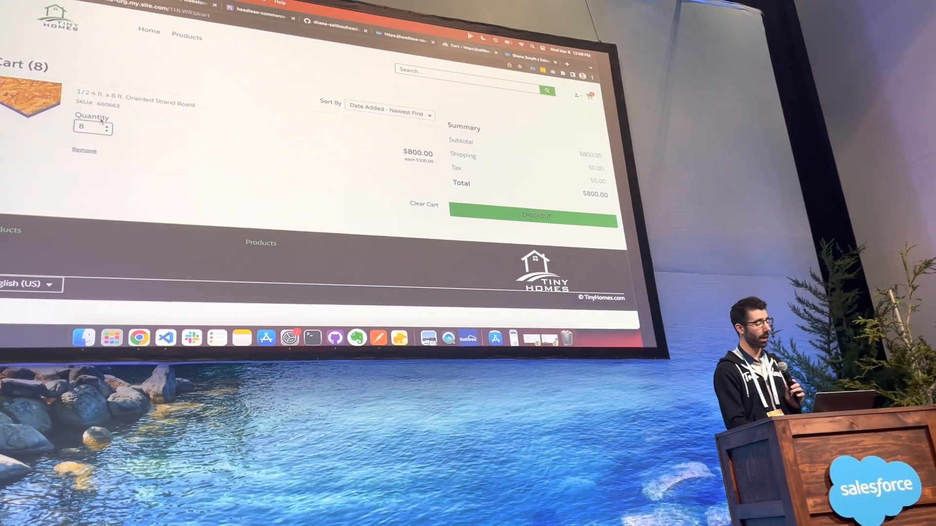
- Change the Oriented Strand Board cart quantity from 8 to 10
left_click(92, 127)
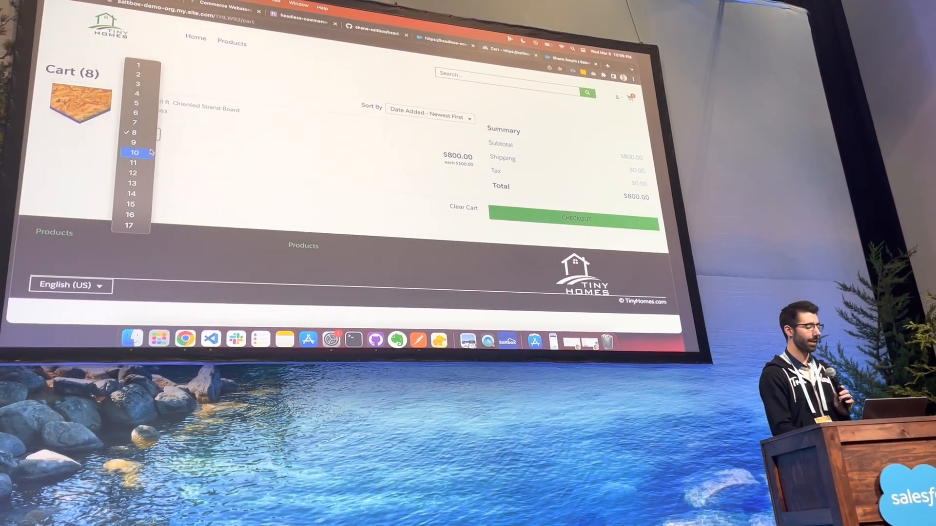
left_click(135, 153)
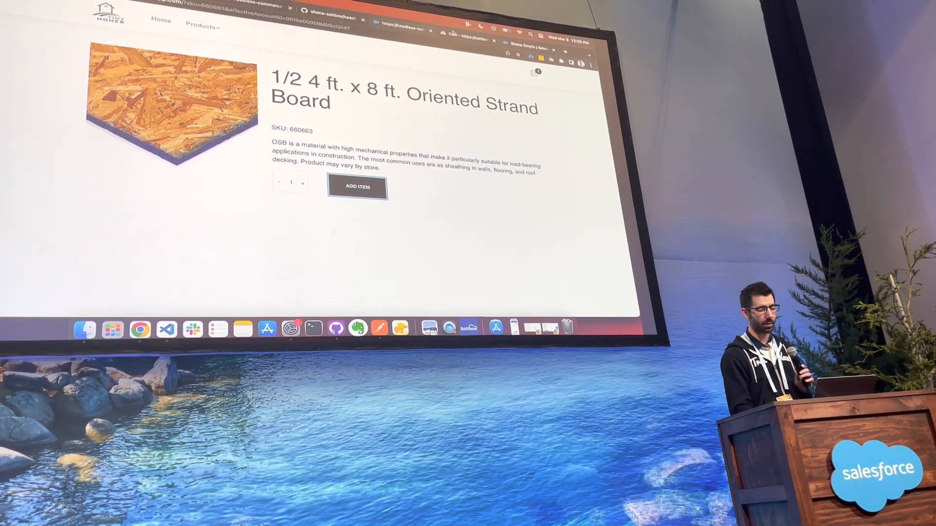
- Return to the B2B store cart showing ten boards totalling $1,000
left_click(356, 187)
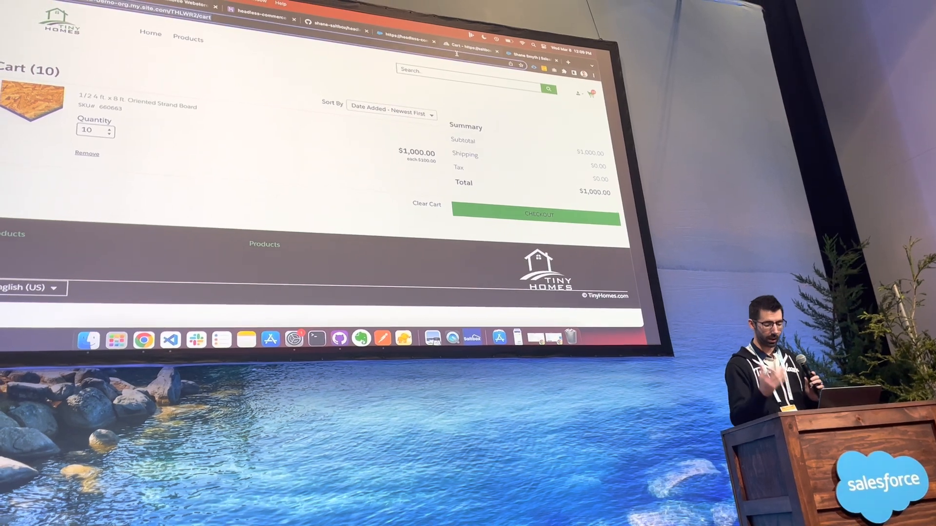
left_click(538, 214)
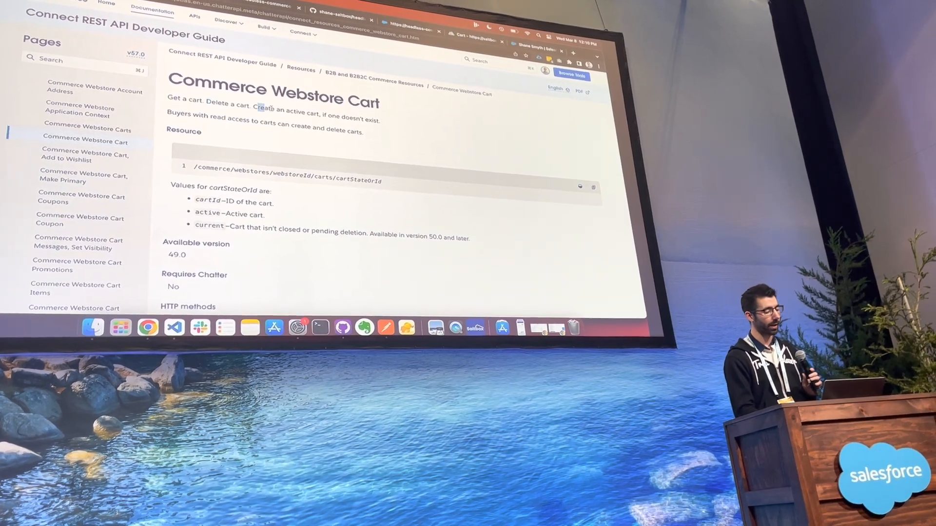
- Scroll the Commerce Webstore Cart reference to the GET/PUT/DELETE request parameters table
scroll("down", 3)
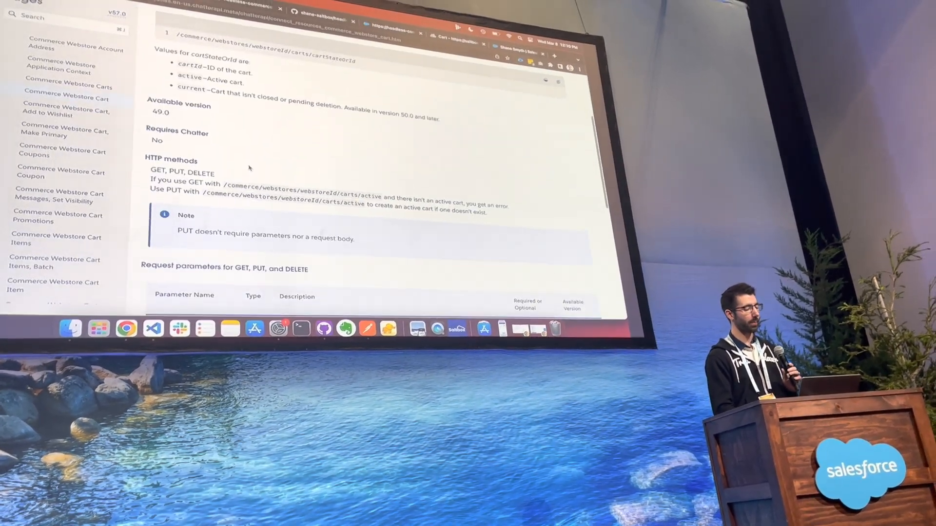
scroll("down", 3)
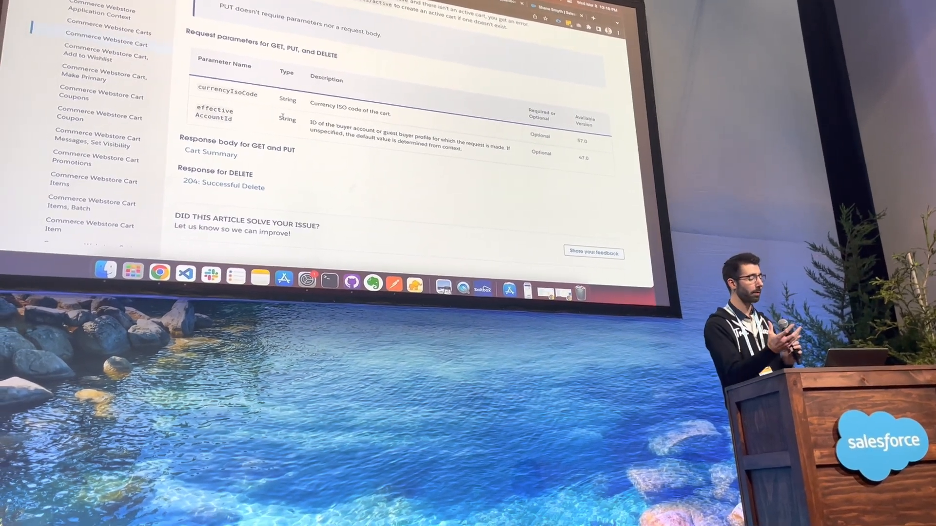
mouse_move(314, 258)
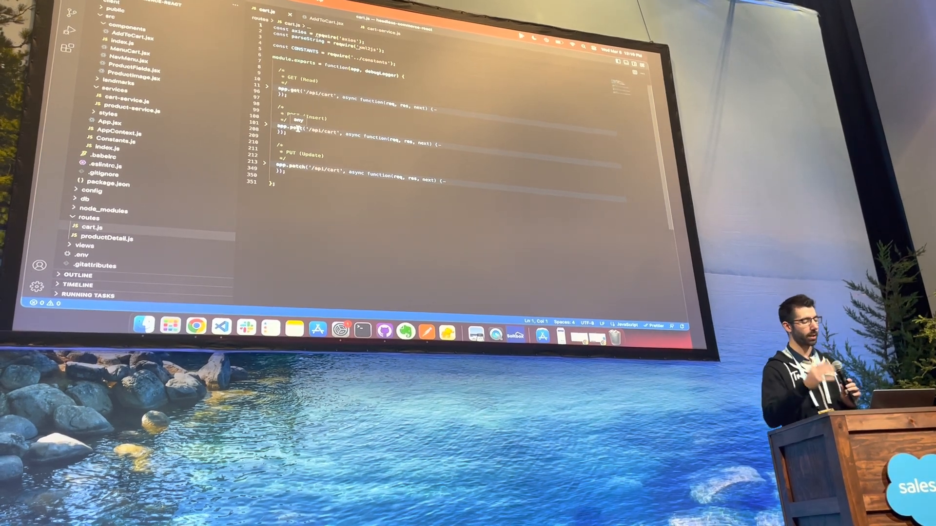
- Scroll routes/cart.js through the GET, POST and PUT /api/cart route handlers
scroll("down", 3)
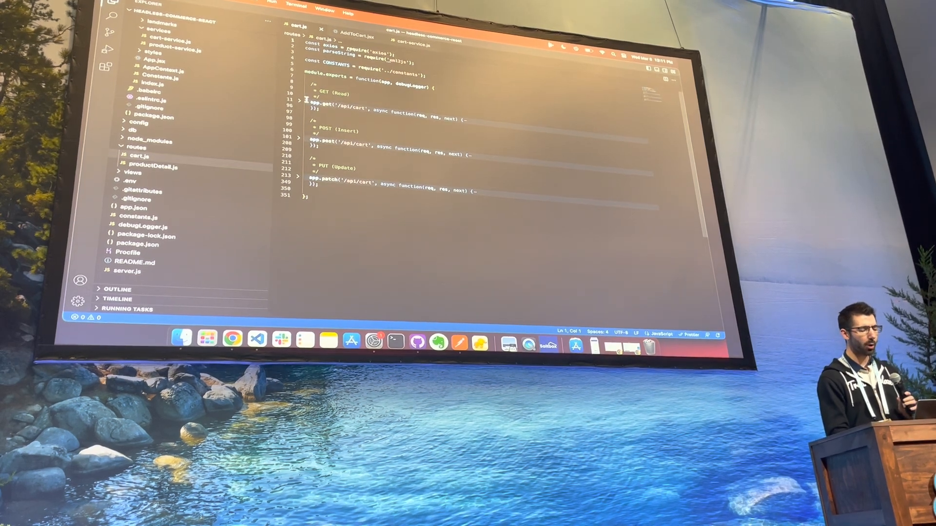
scroll("down", 3)
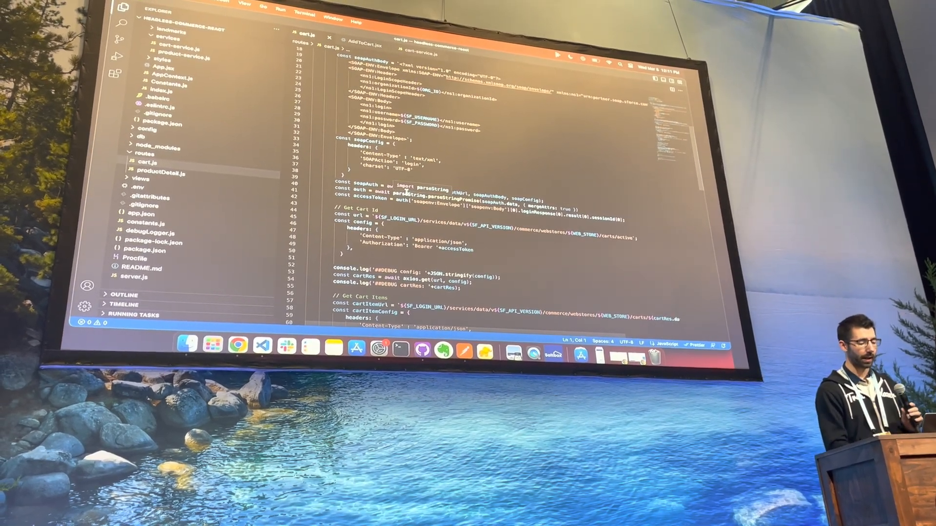
scroll("down", 3)
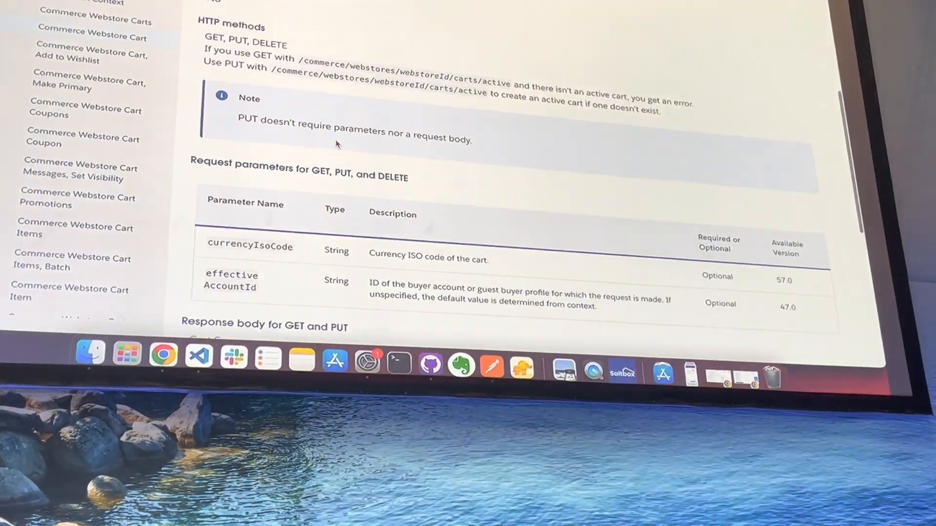
- Scroll the Webstore Cart docs to the GET and PUT active-cart methods section
scroll("up", 3)
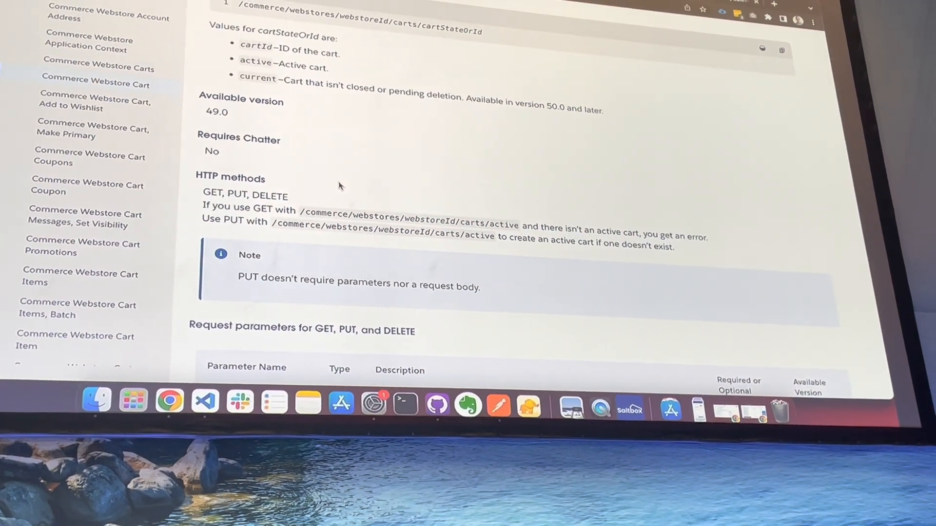
scroll("down", 3)
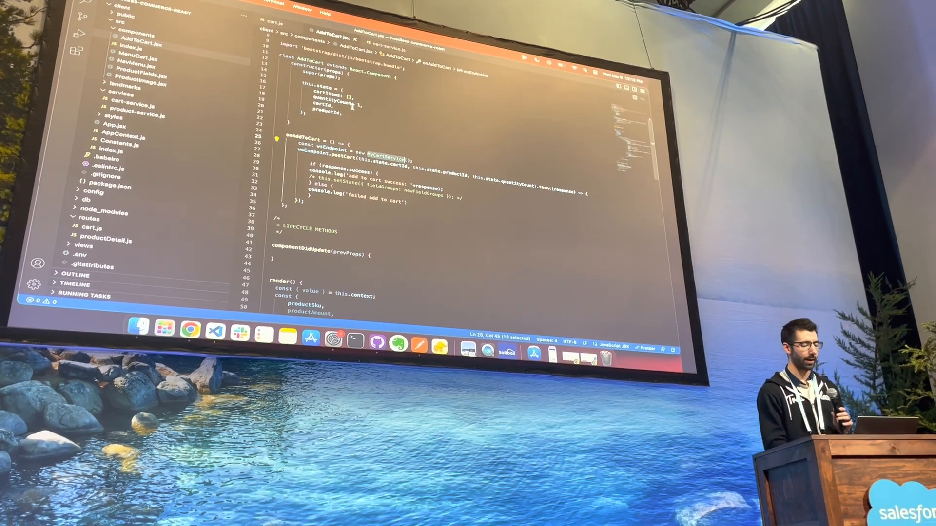
- Scroll AddToCart.jsx through onAddToCart's postCart call and the quantity render method
scroll("down", 3)
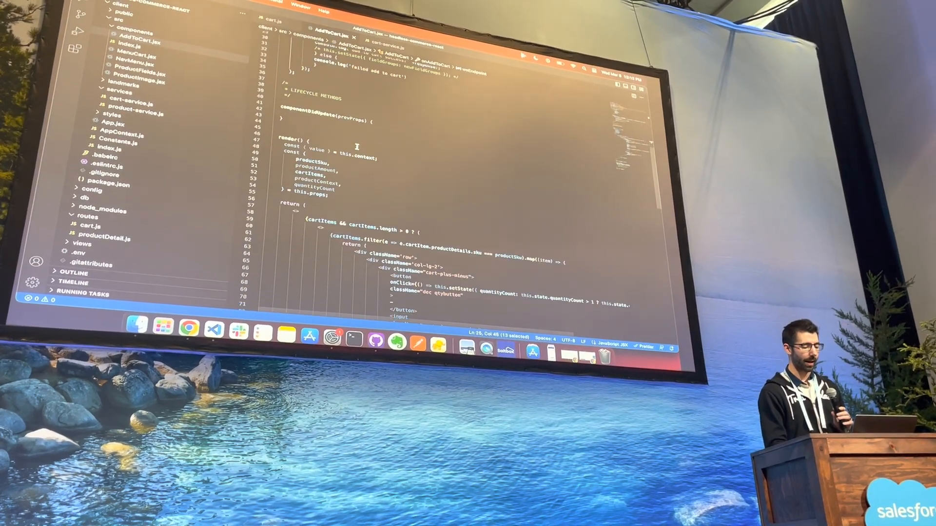
scroll("down", 3)
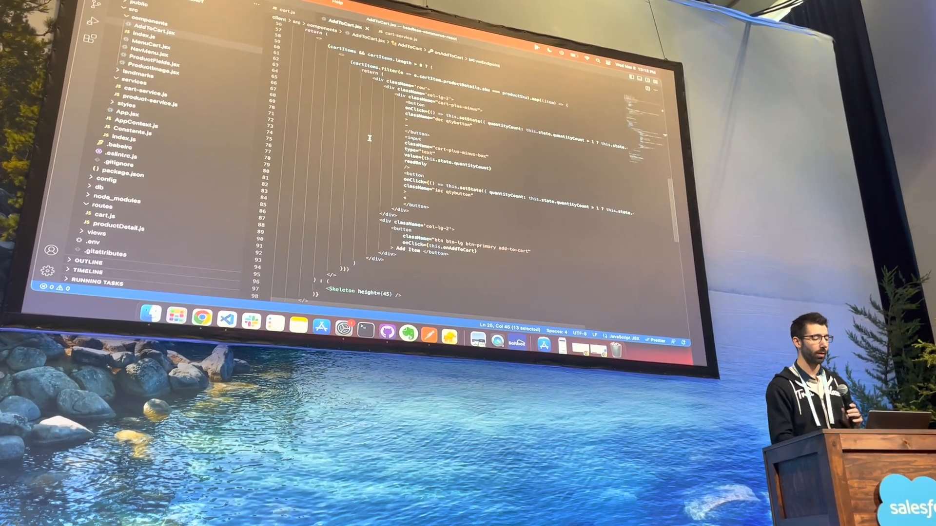
scroll("up", 3)
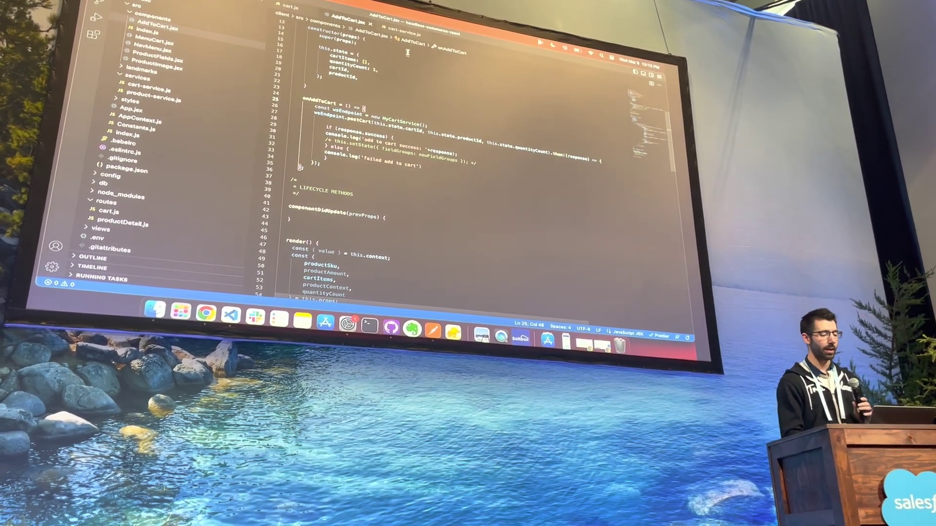
left_click(400, 24)
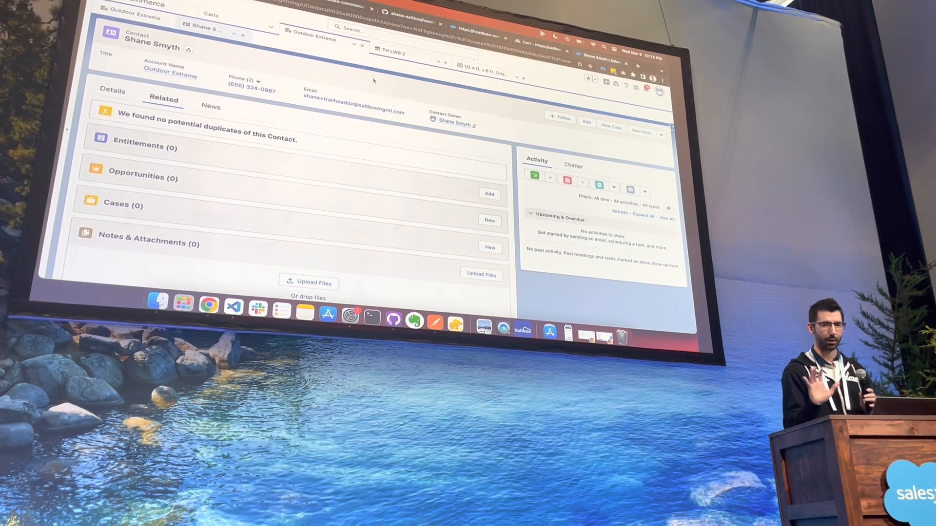
- Append 'TDX is awesome' to the Oriented Strand Board product description and save
left_click(484, 61)
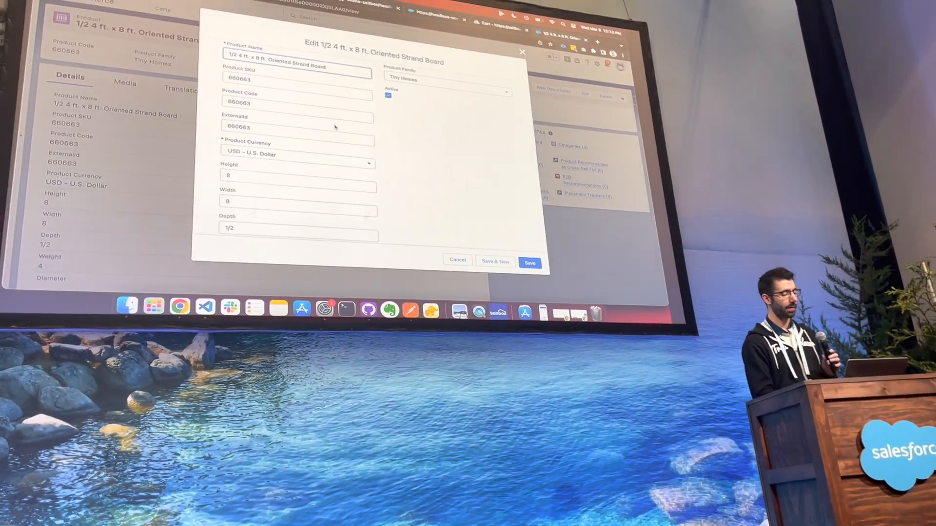
scroll("down", 3)
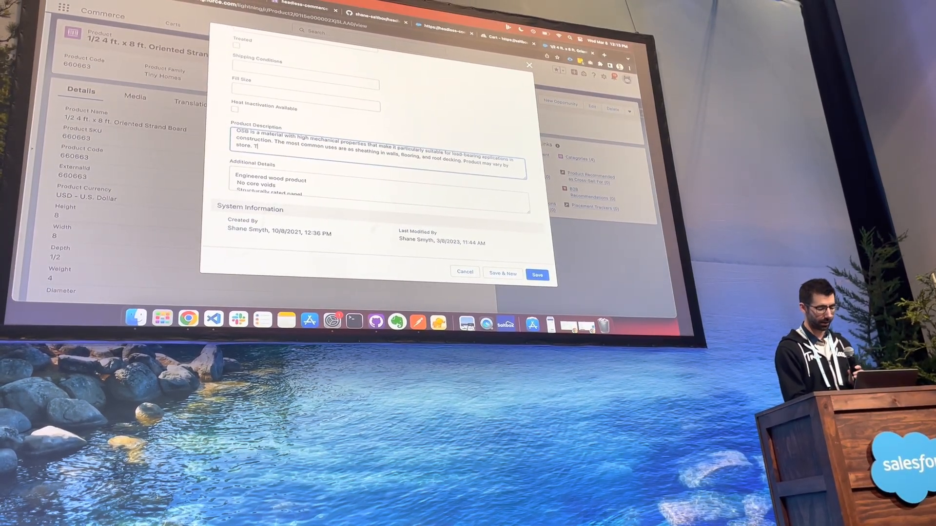
type("TDX is aw")
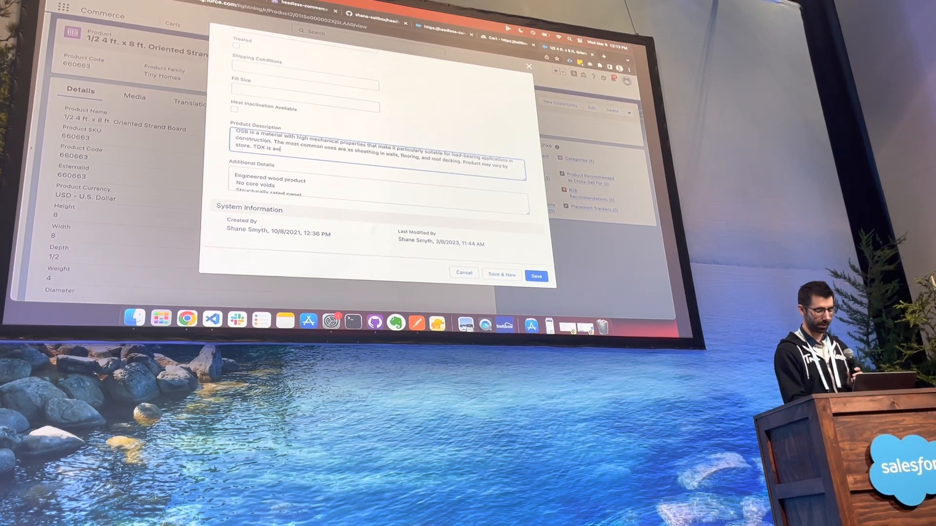
type("esome")
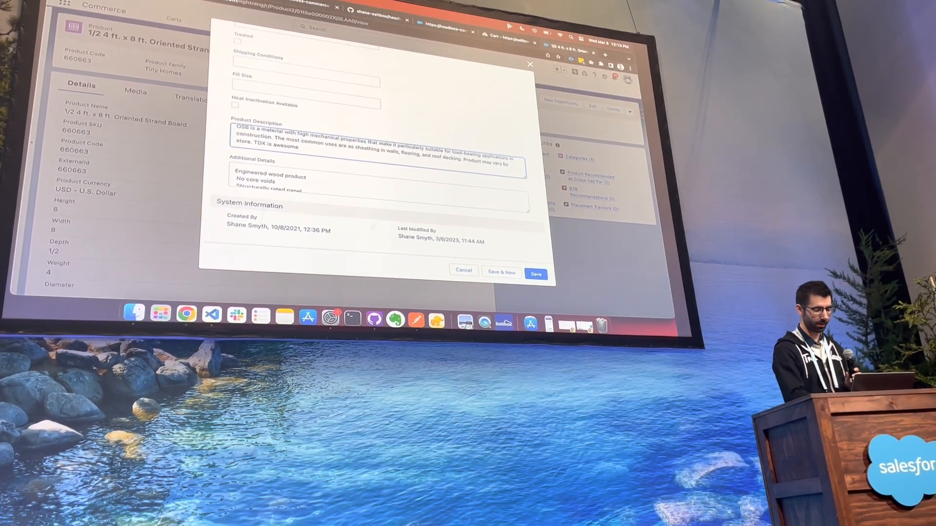
left_click(535, 274)
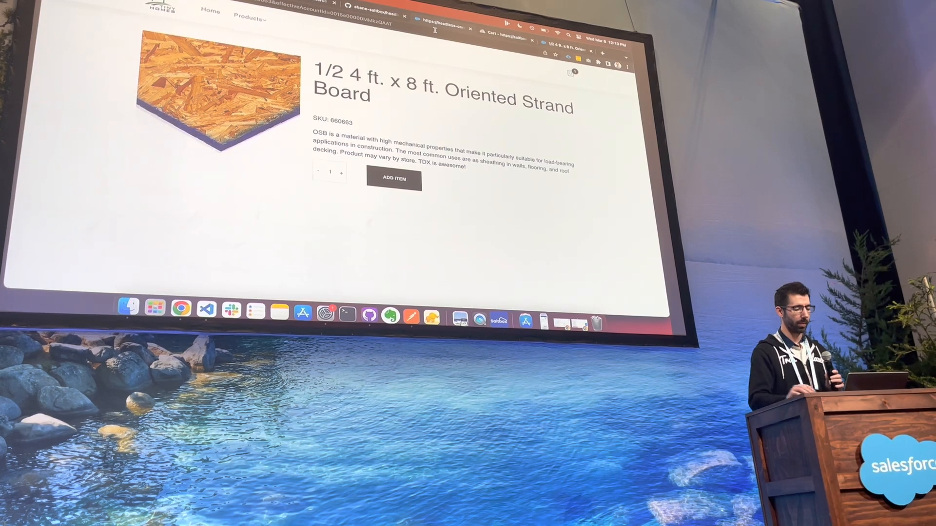
- Highlight the new 'TDX is awesome!' sentence on the storefront board page
double_click(442, 165)
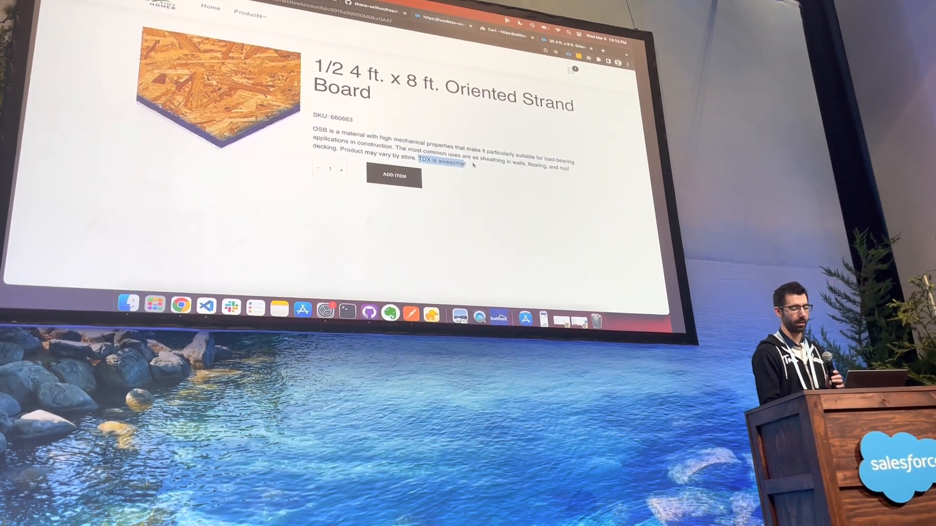